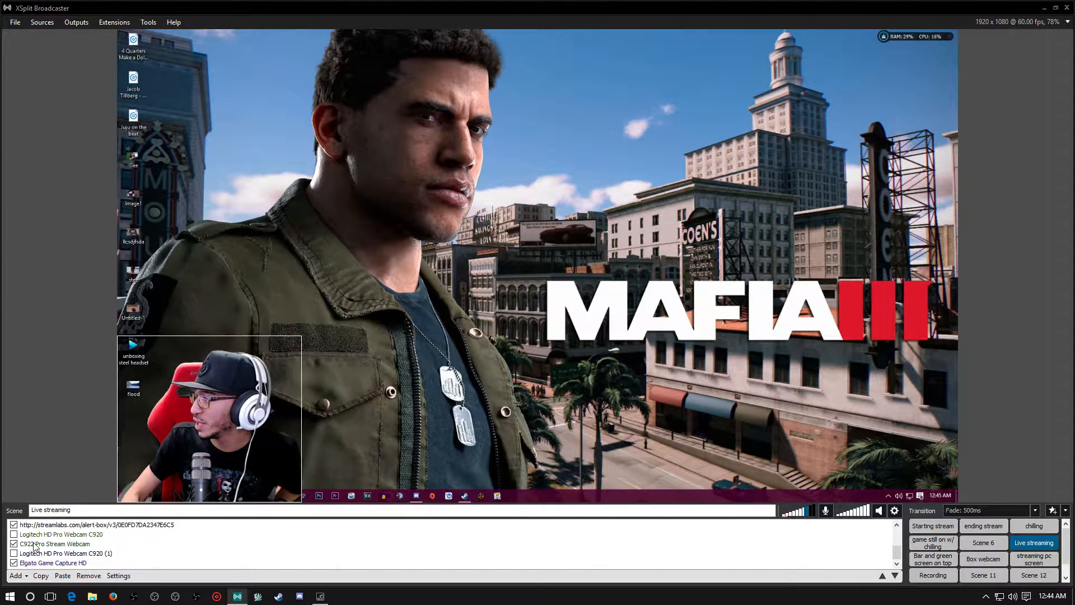
# Remove the Logitech HD Pro Webcam C920 (1) source from the Recording scene.
pyautogui.click(55, 545)
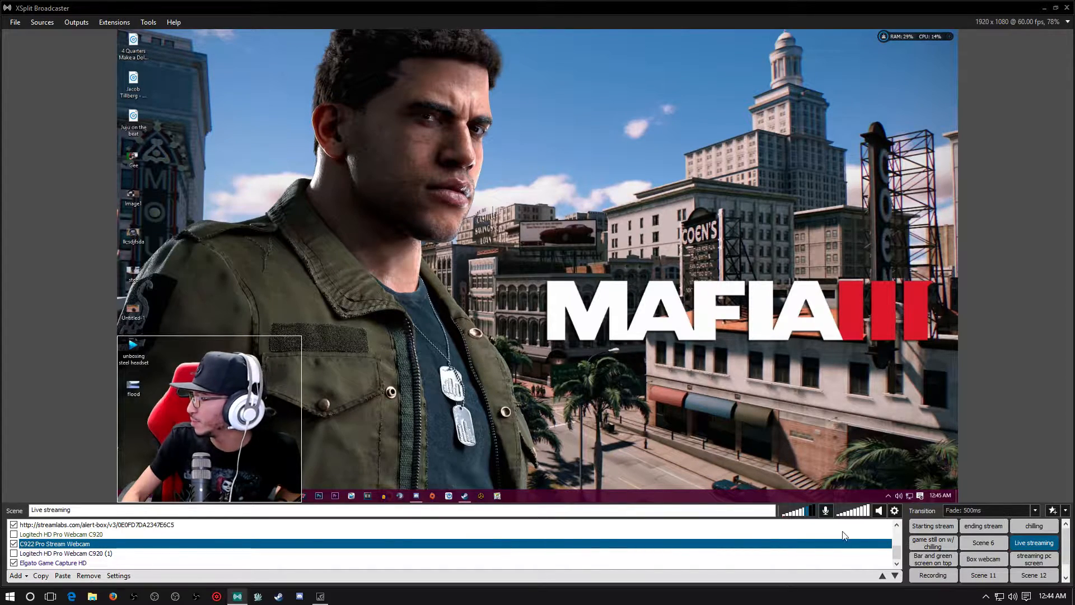
pyautogui.click(984, 559)
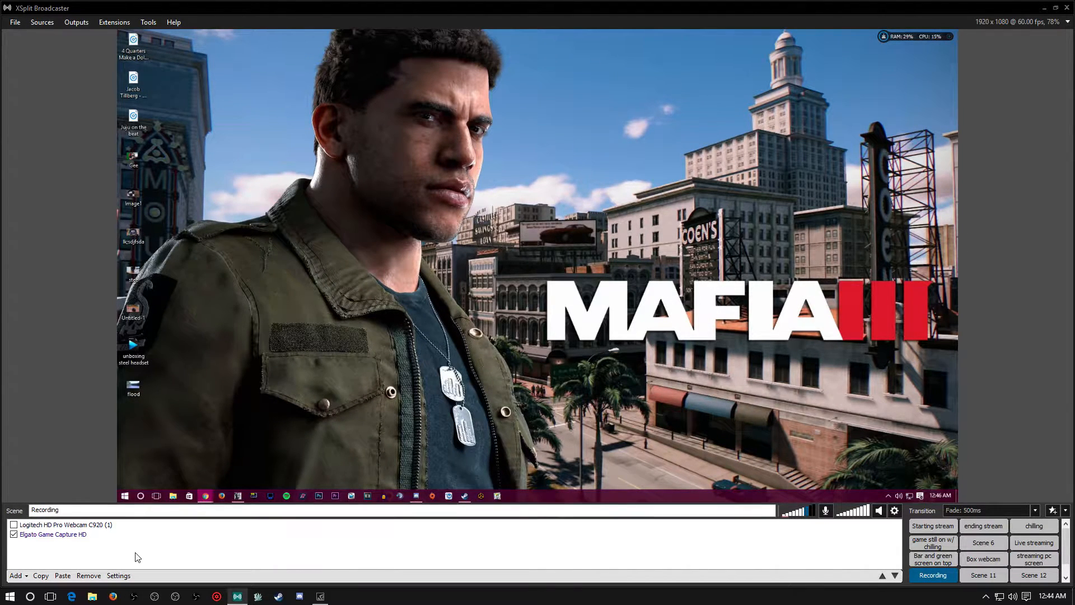
pyautogui.click(65, 524)
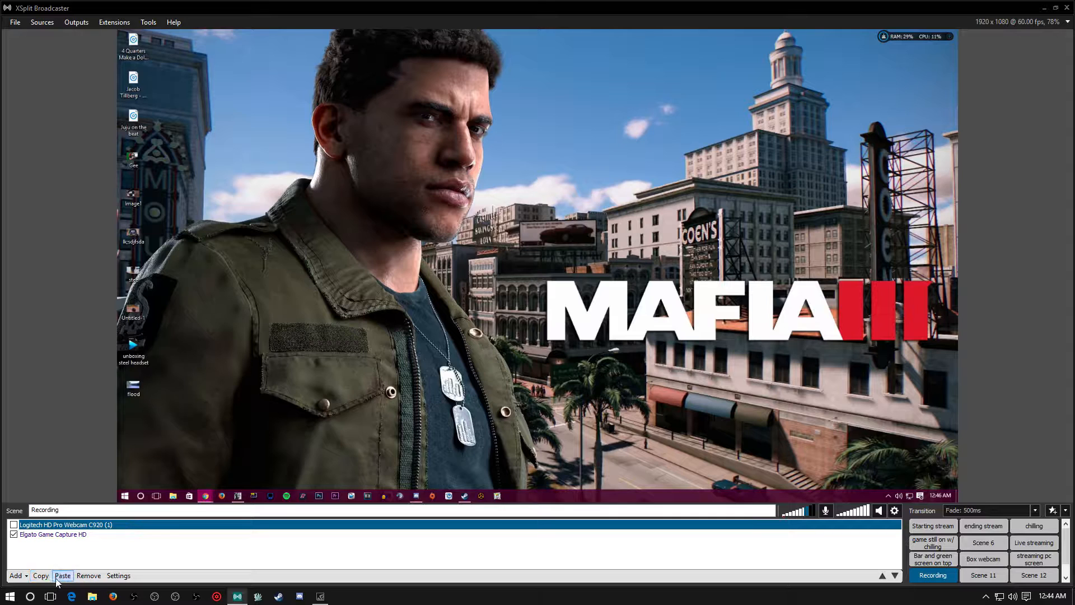
pyautogui.click(88, 575)
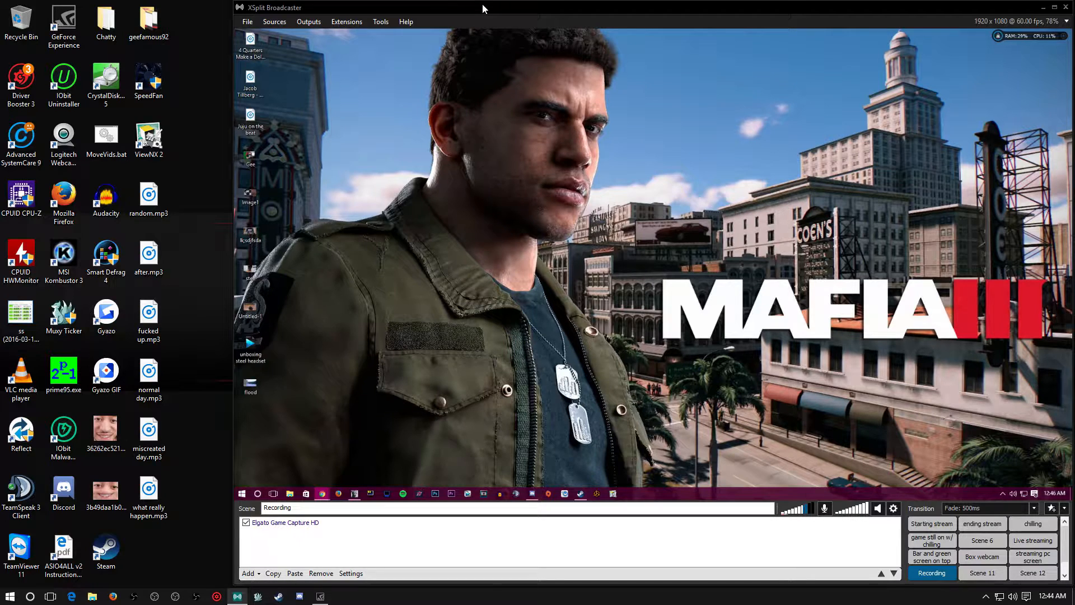
# Add a C922 Pro Stream Webcam video device source to the Recording scene.
pyautogui.click(1056, 8)
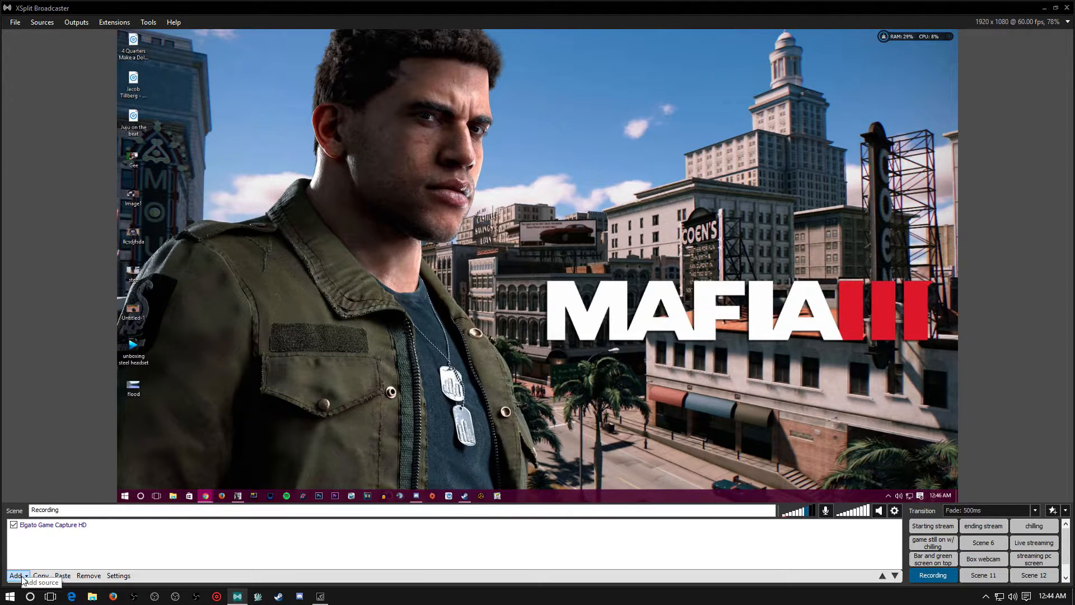
pyautogui.click(17, 576)
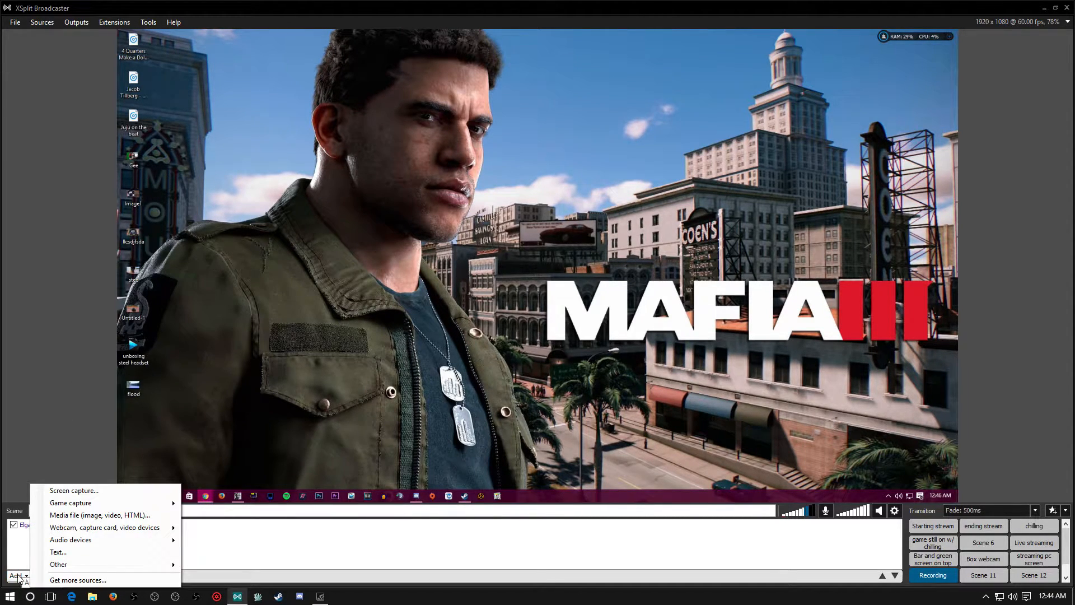
pyautogui.moveTo(104, 528)
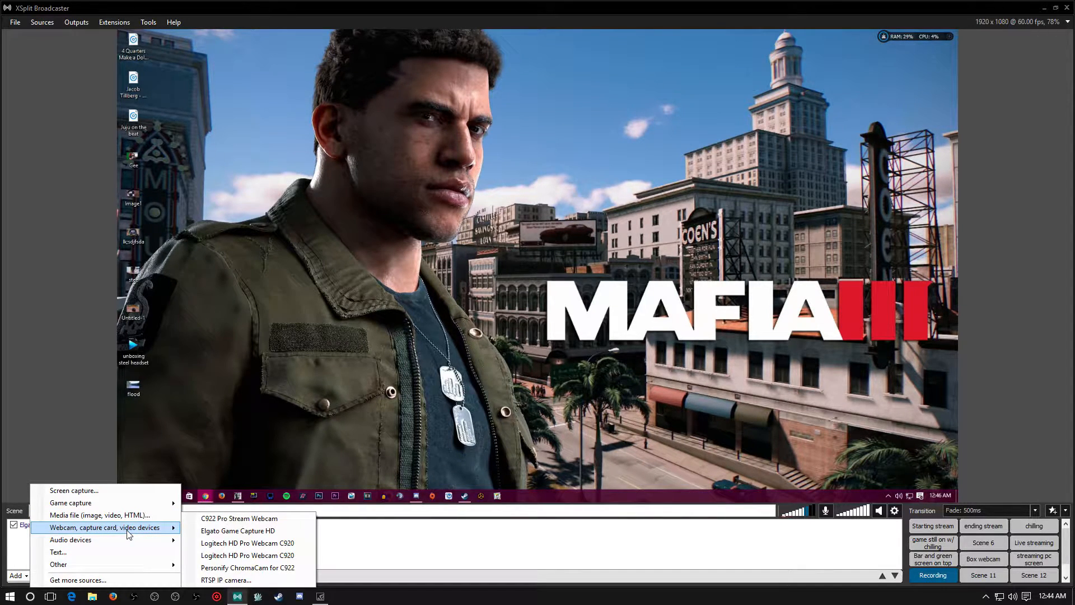
pyautogui.moveTo(240, 519)
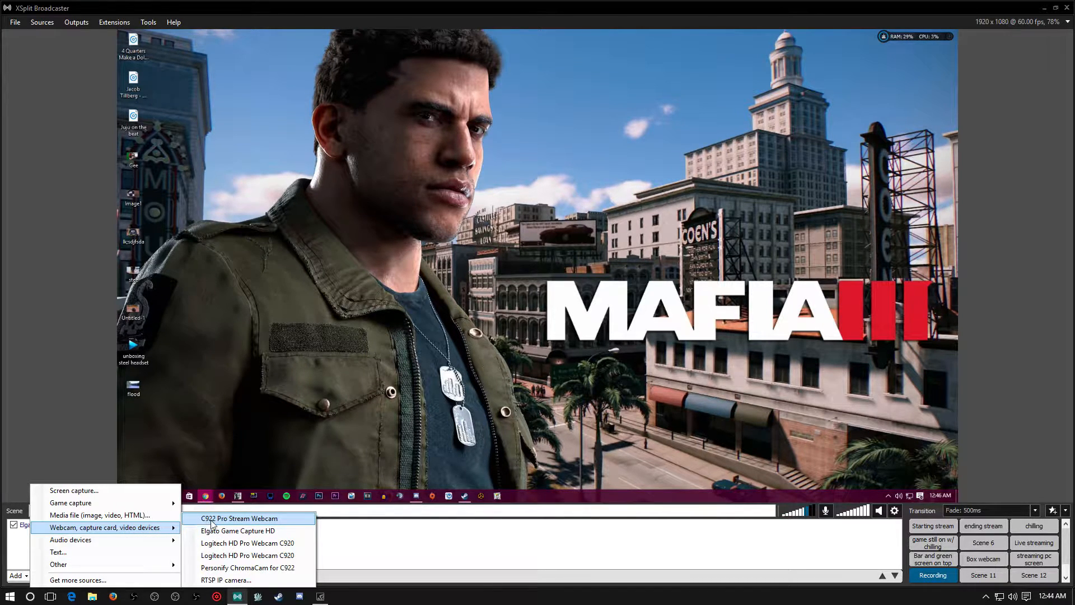
pyautogui.moveTo(249, 523)
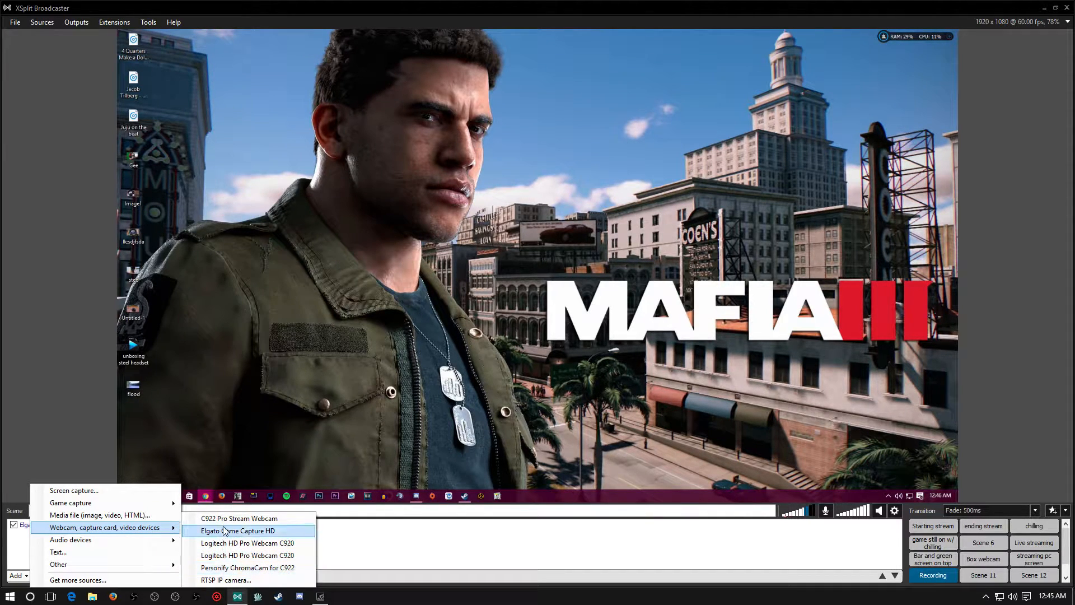
pyautogui.moveTo(240, 519)
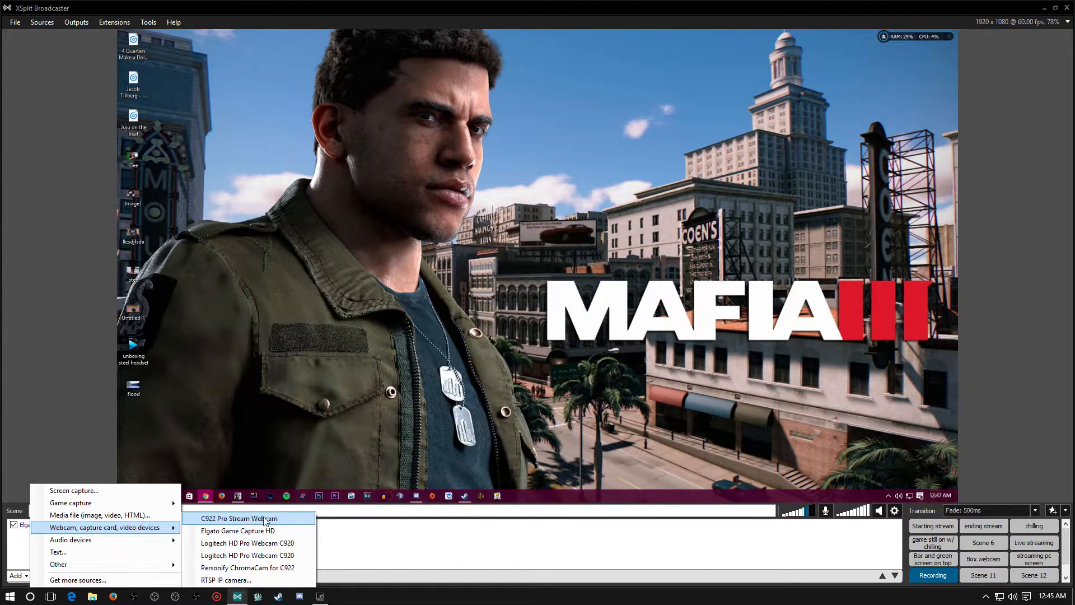
pyautogui.click(239, 519)
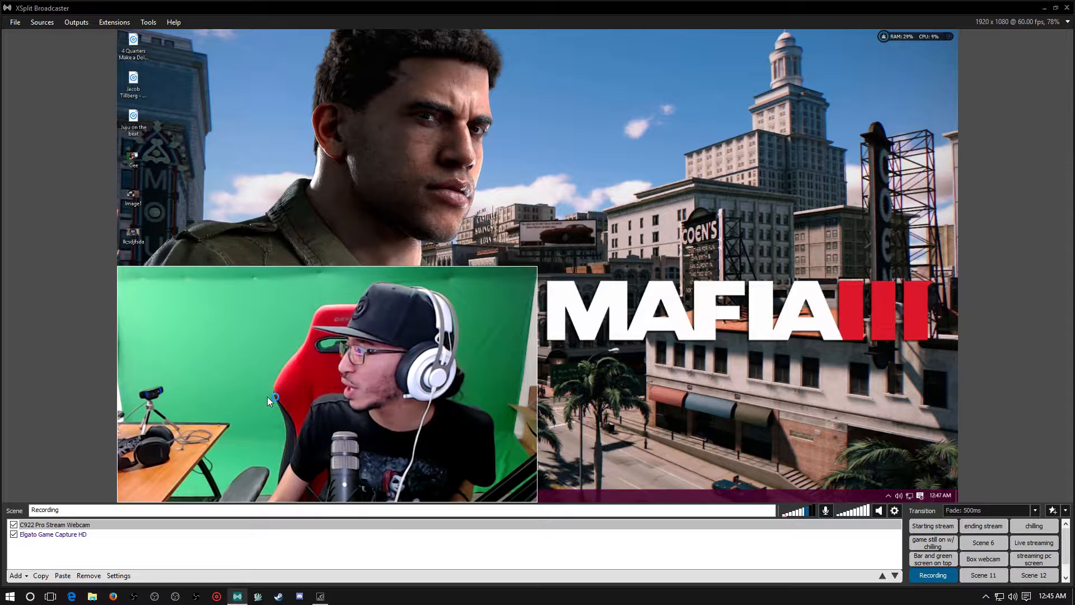
# Open the C922 source properties with Configure manually chosen and its options listed.
pyautogui.doubleClick(54, 524)
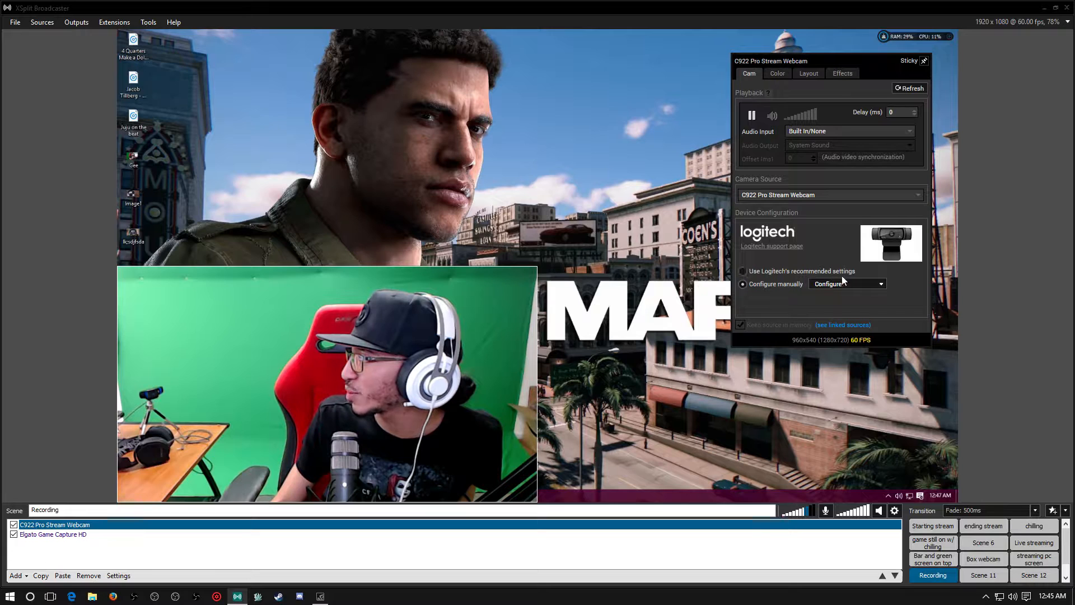
pyautogui.click(741, 271)
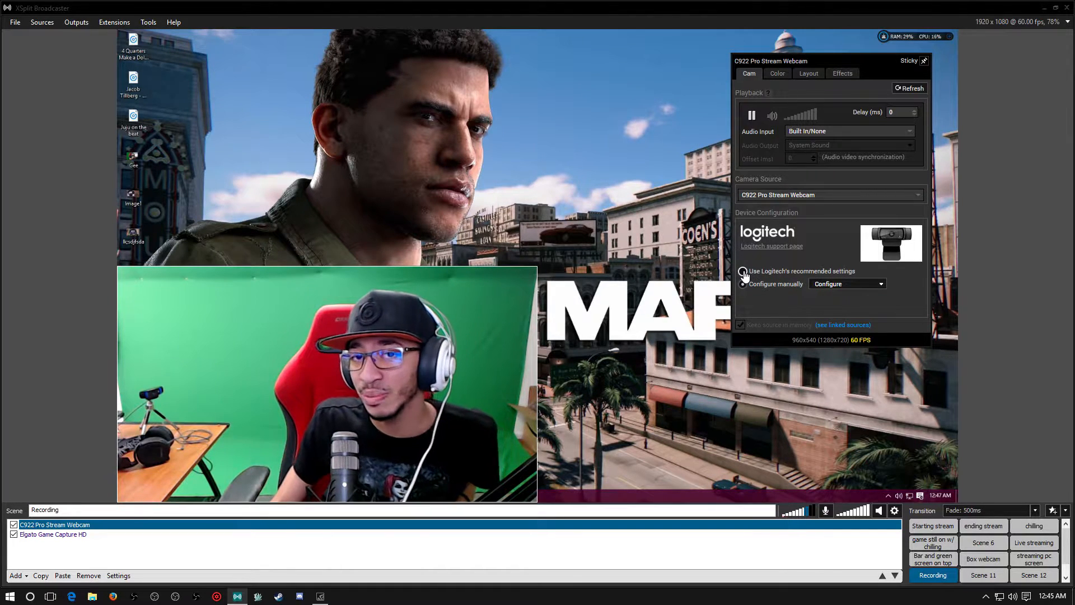
pyautogui.click(741, 283)
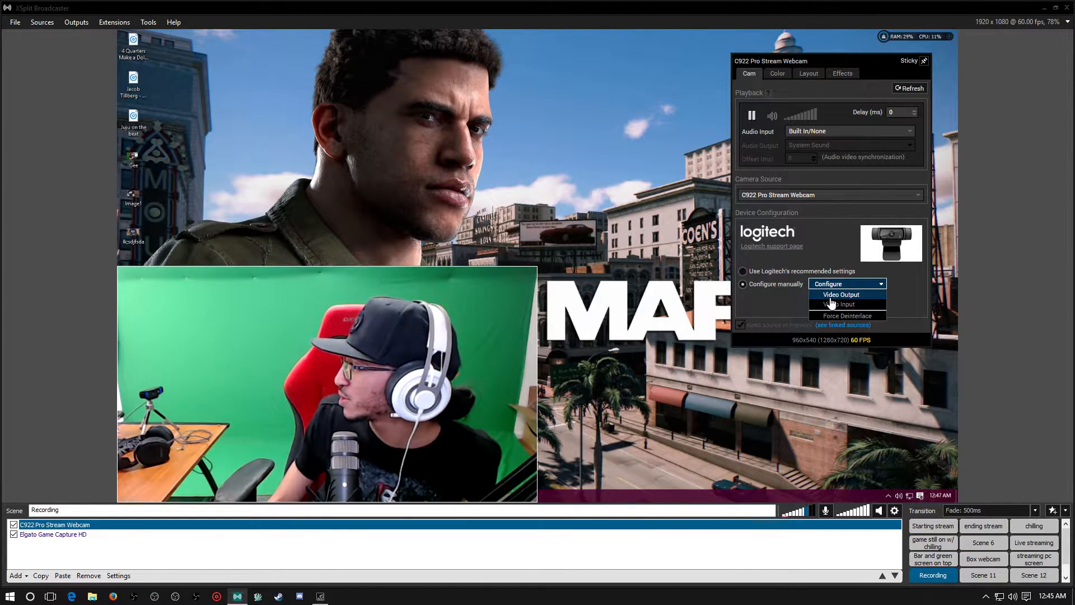
# Set the webcam Video Output to 60 fps at 1280 x 720 MJPG and confirm.
pyautogui.click(842, 295)
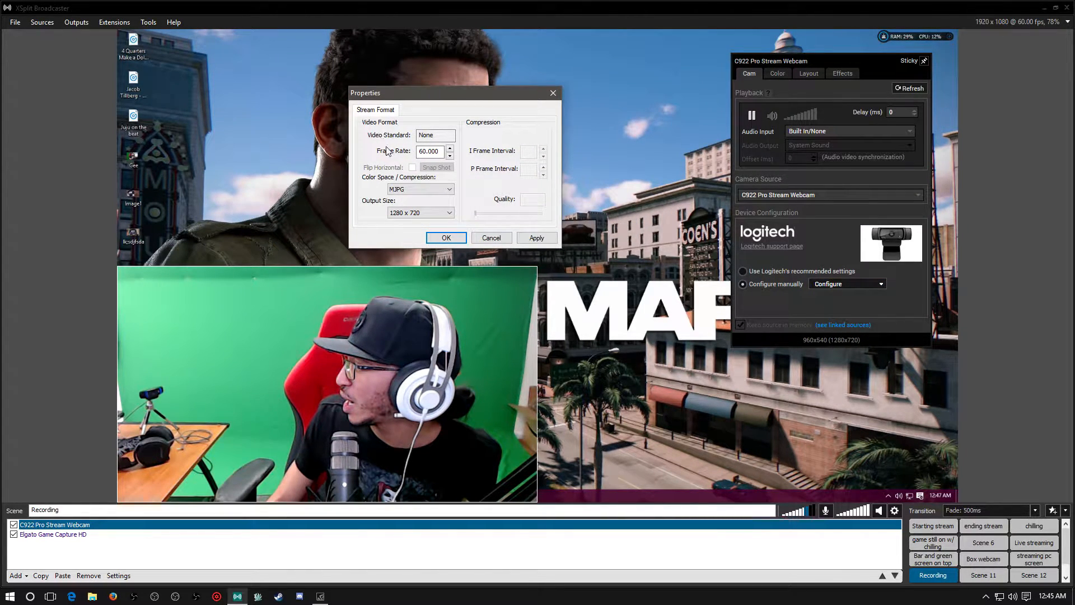
pyautogui.click(422, 213)
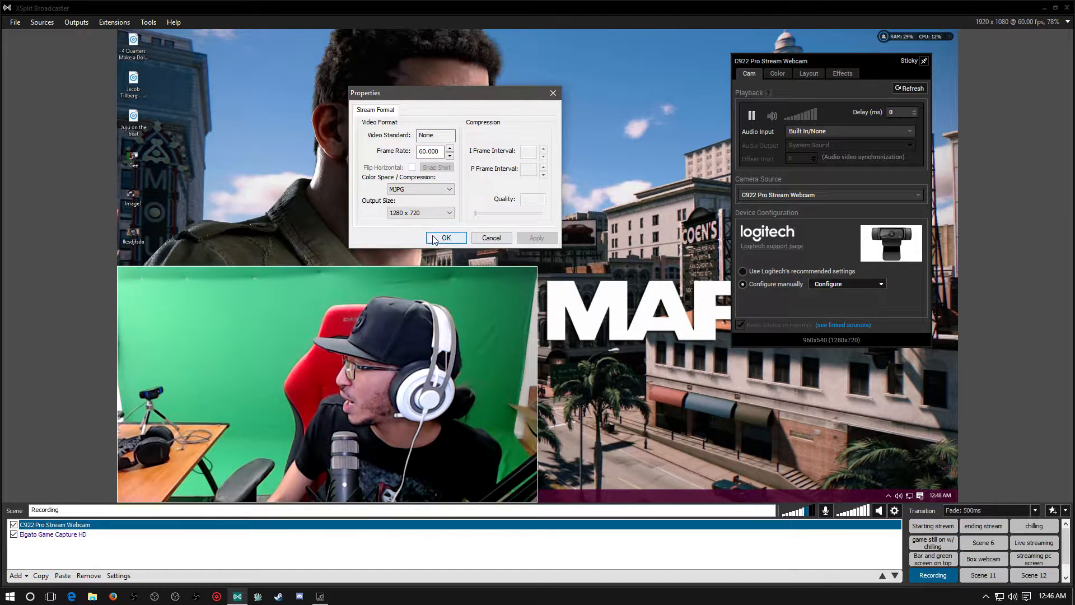
pyautogui.click(445, 238)
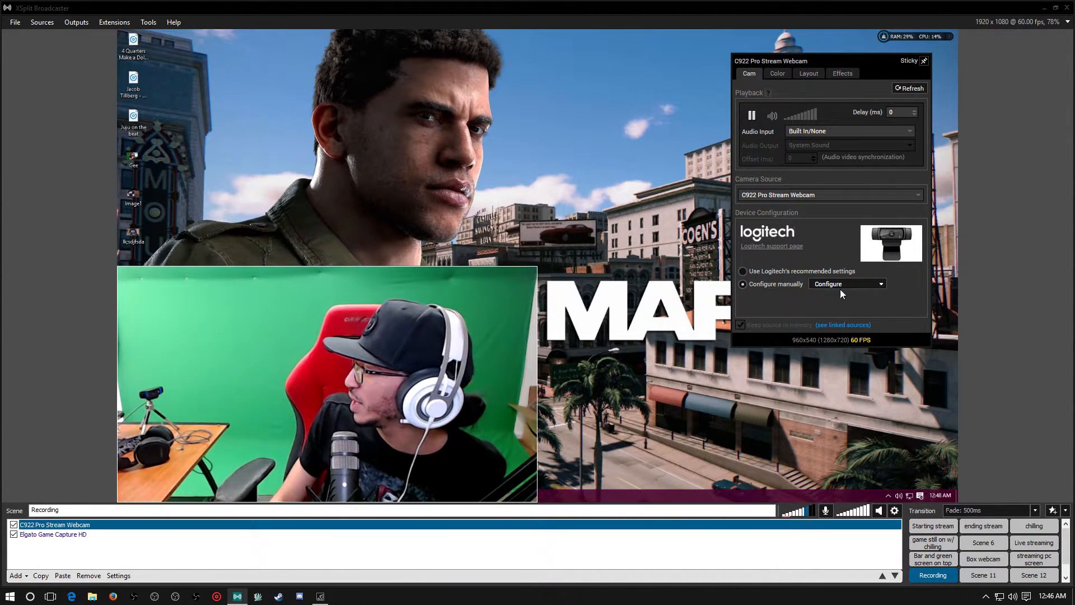
# Show the webcam's Video Input Camera Control settings (zoom 100, focus 0, exposure -7).
pyautogui.click(880, 284)
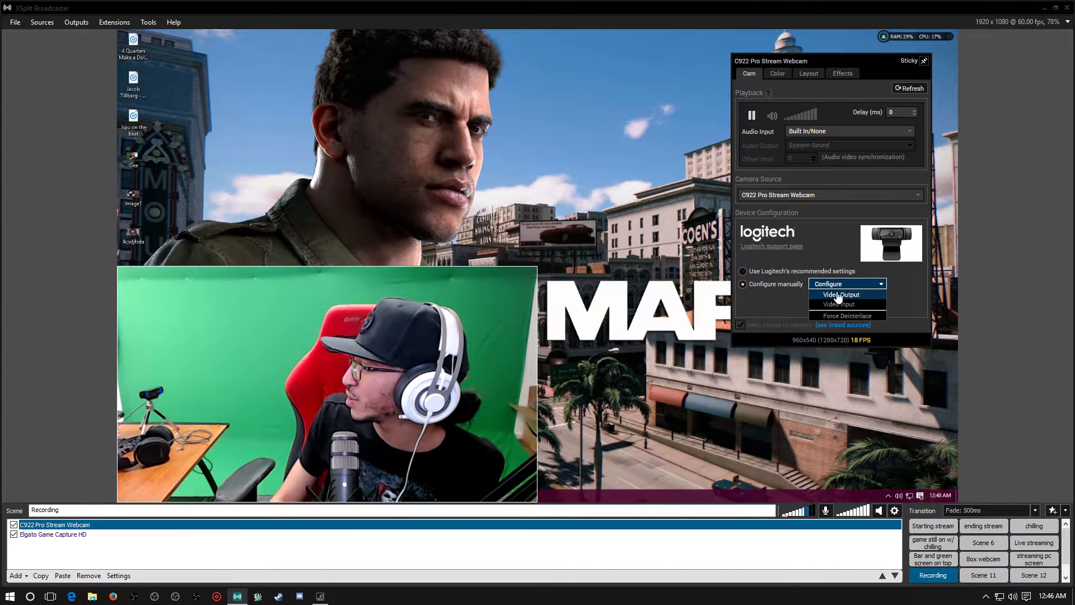
pyautogui.moveTo(838, 304)
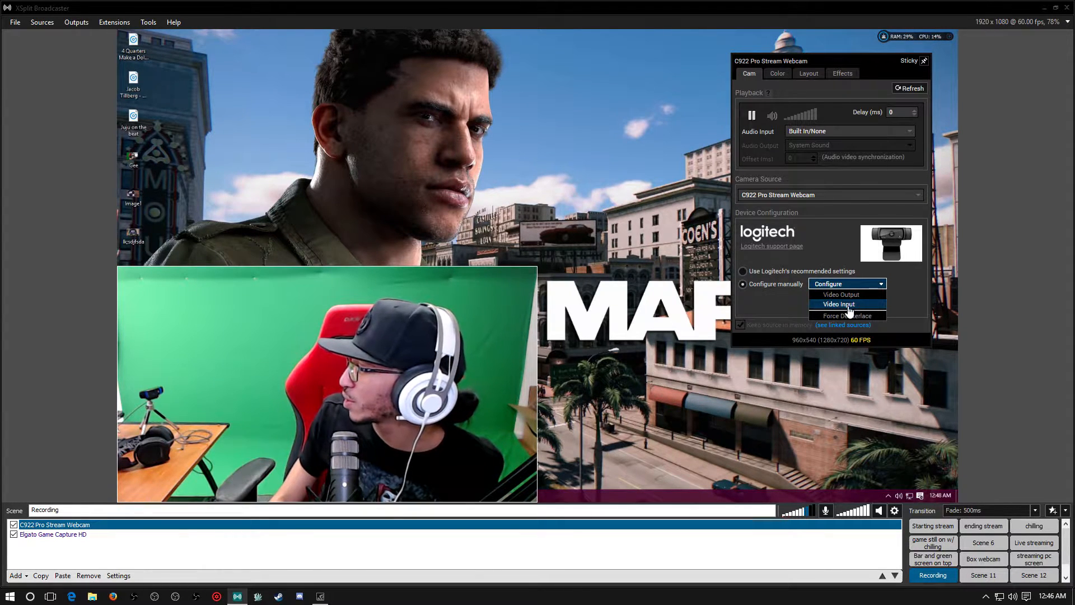
pyautogui.click(839, 304)
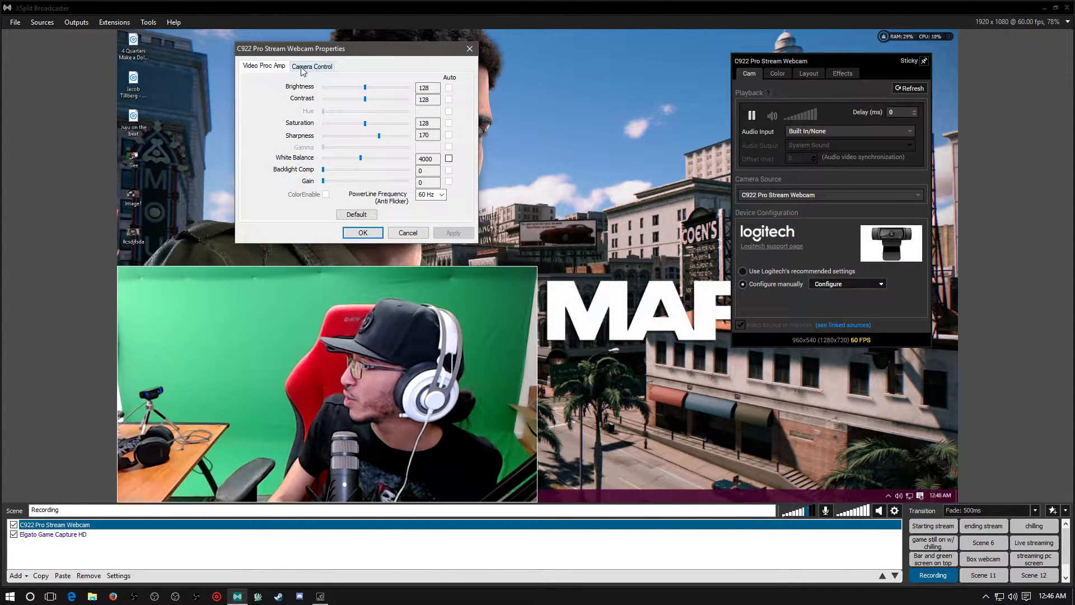
pyautogui.click(312, 66)
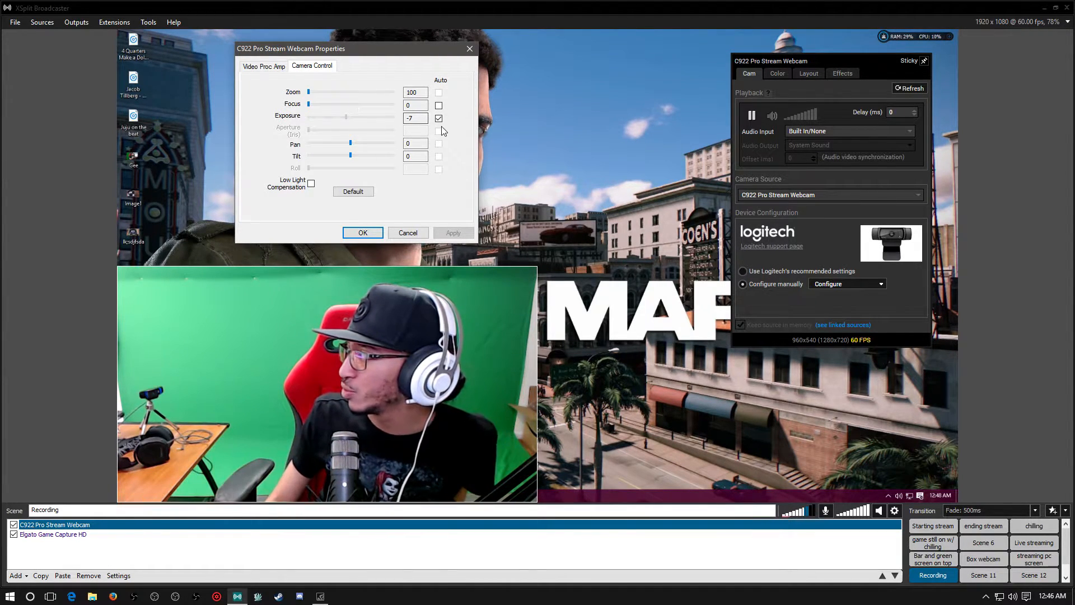
# Switch Exposure from Auto to manual, leaving it at -7.
pyautogui.click(438, 117)
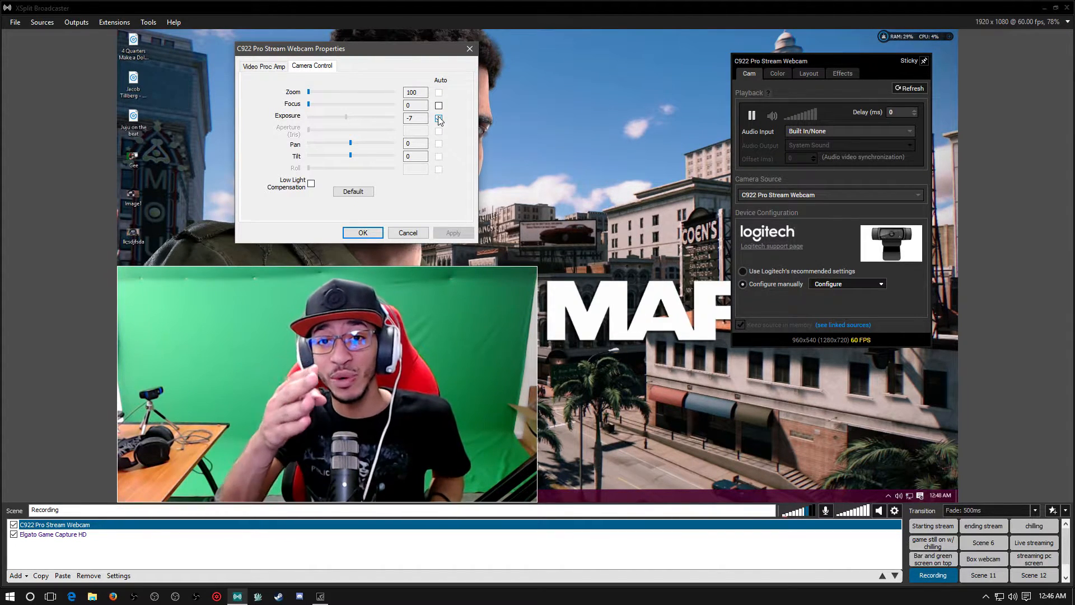
pyautogui.click(438, 118)
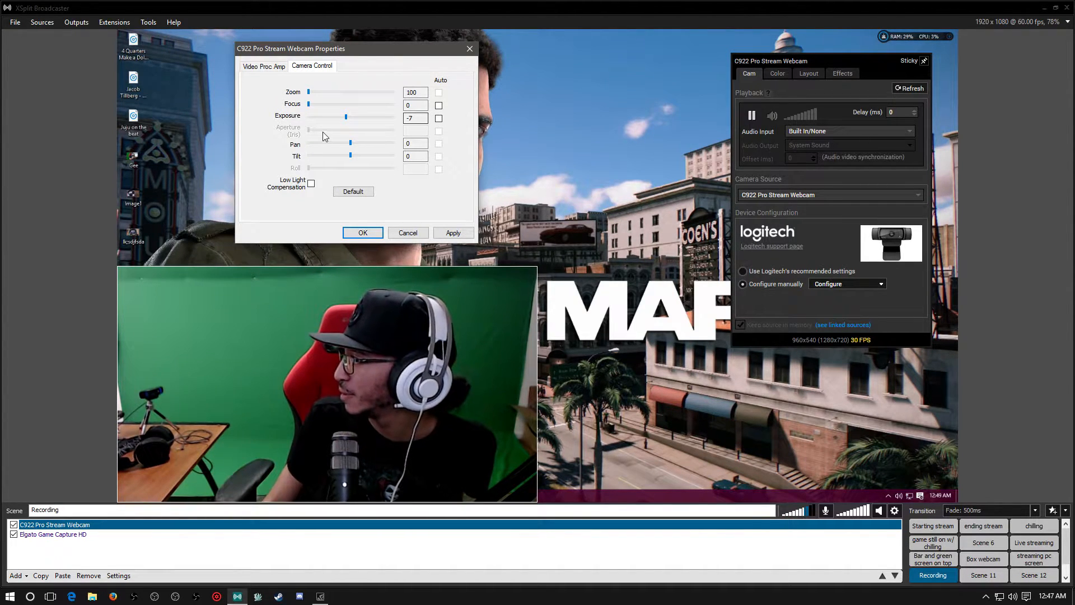
# Adjust the manual exposure slider, settle on -6 and apply it.
pyautogui.moveTo(346, 117); pyautogui.dragTo(355, 118)
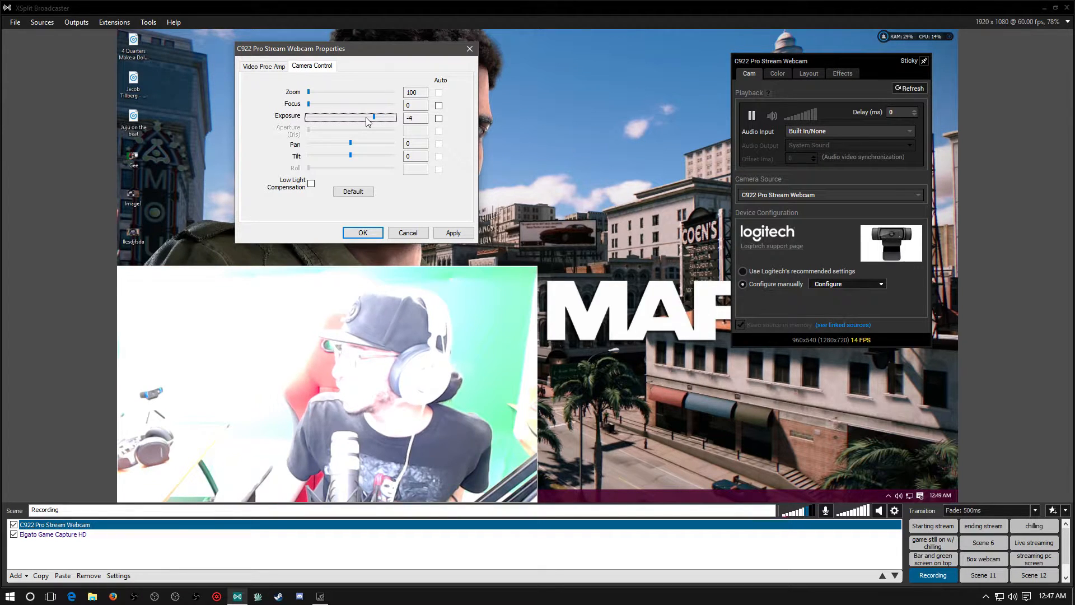
pyautogui.moveTo(375, 118); pyautogui.dragTo(383, 118)
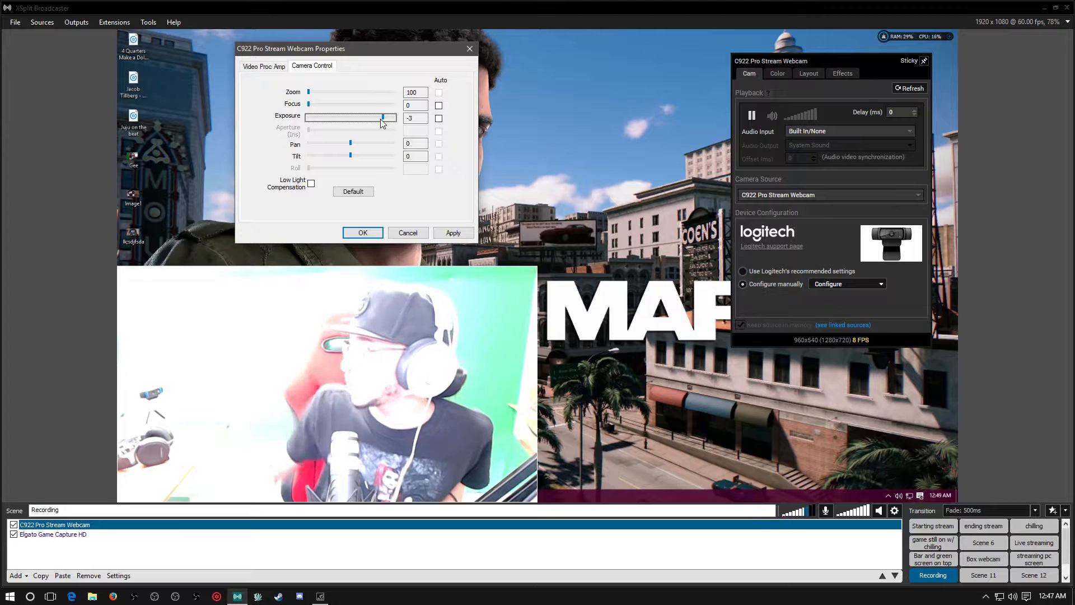
pyautogui.moveTo(383, 118); pyautogui.dragTo(375, 117)
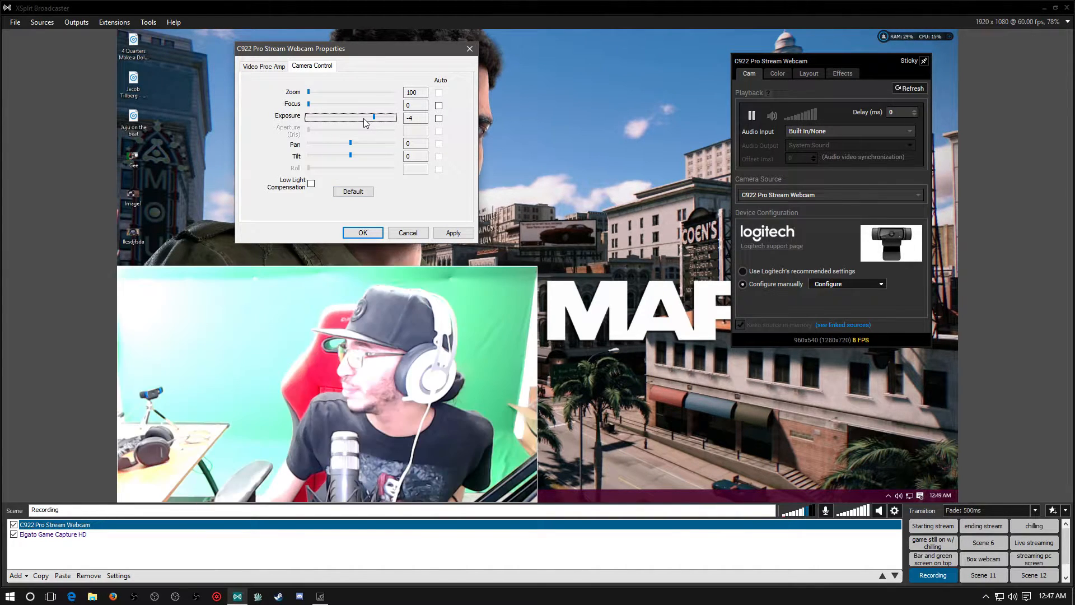
pyautogui.moveTo(374, 118); pyautogui.dragTo(355, 118)
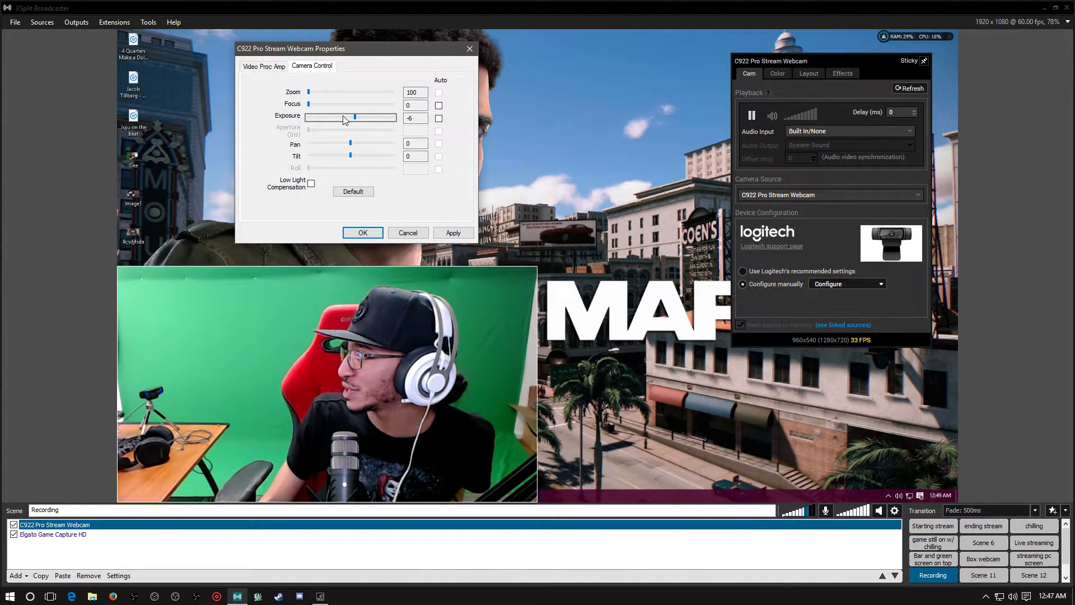
pyautogui.moveTo(376, 123)
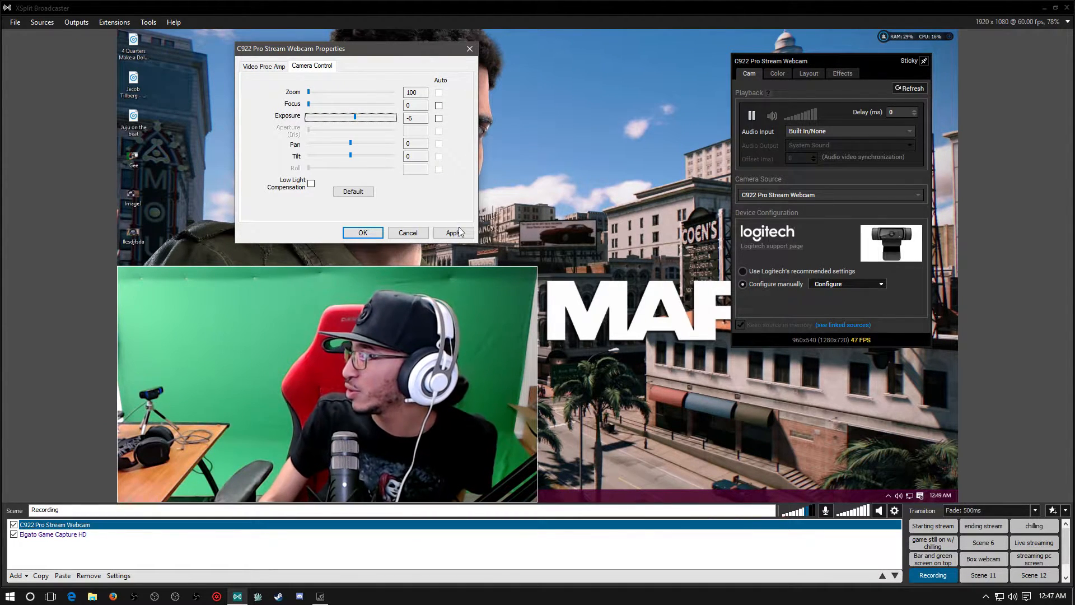
pyautogui.click(454, 233)
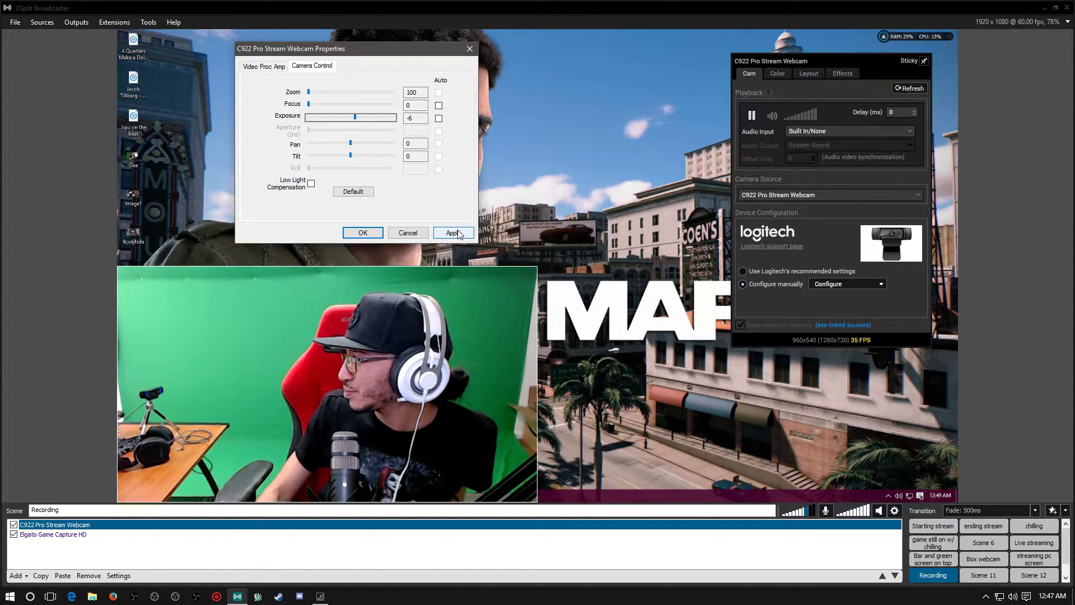
pyautogui.click(453, 233)
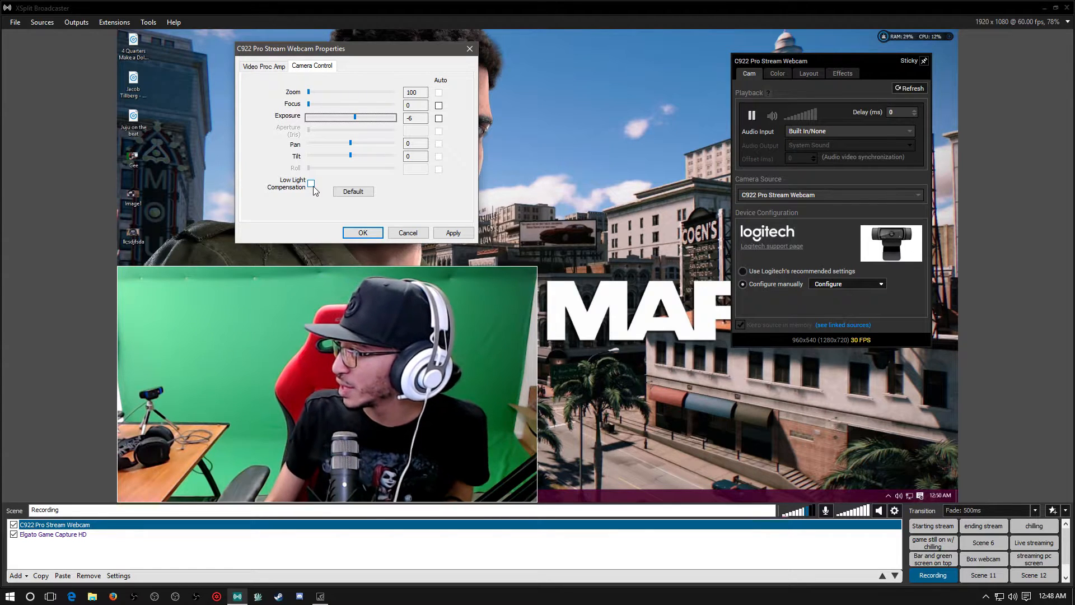
# Re-enable Auto exposure and leave Low Light Compensation unchecked for a 60 FPS feed.
pyautogui.click(311, 183)
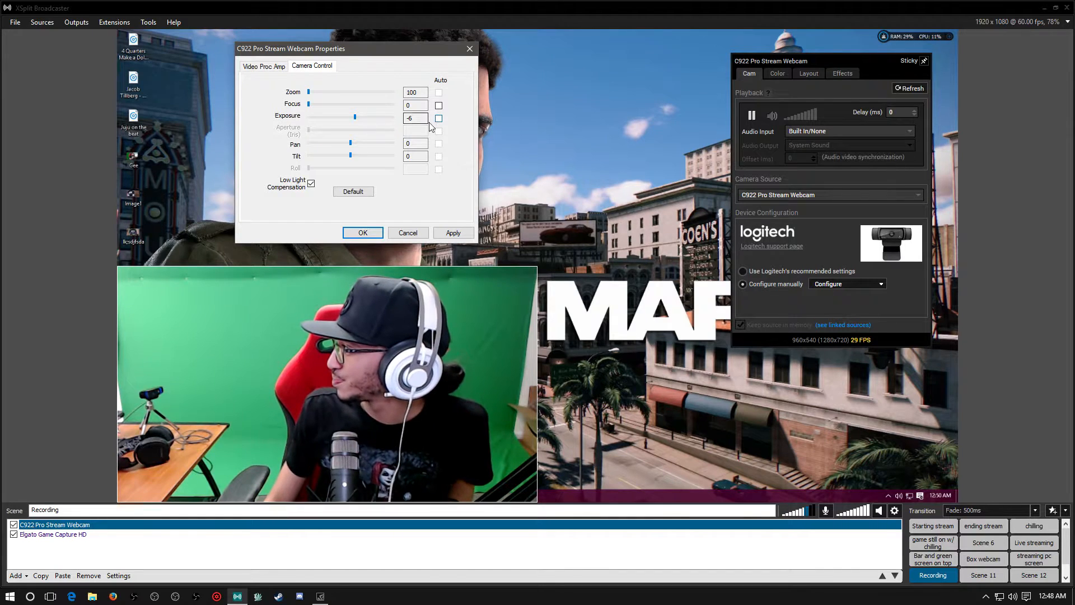
pyautogui.click(438, 117)
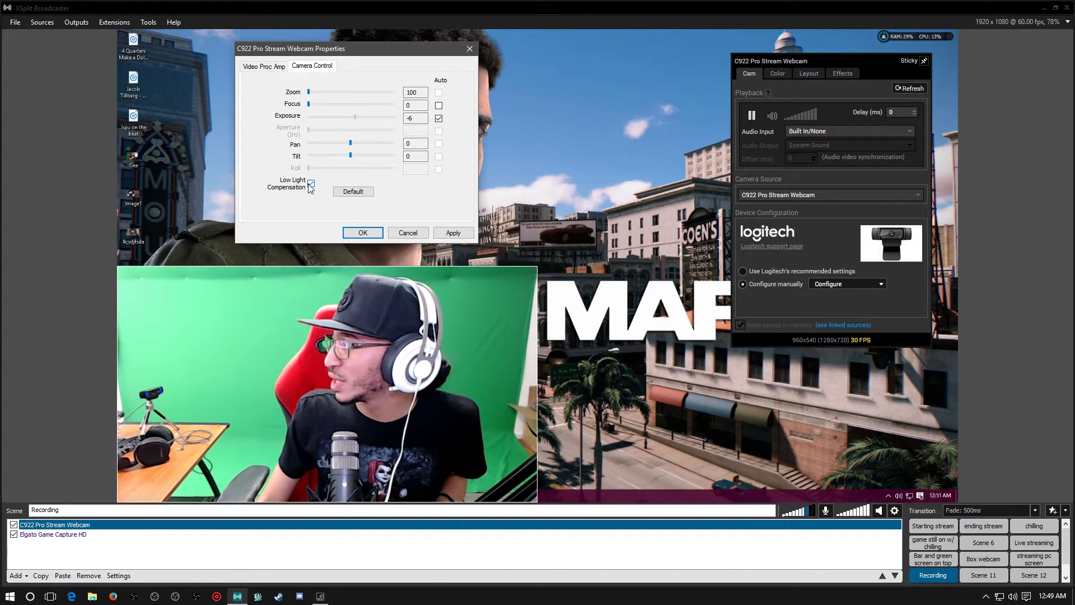
pyautogui.click(310, 185)
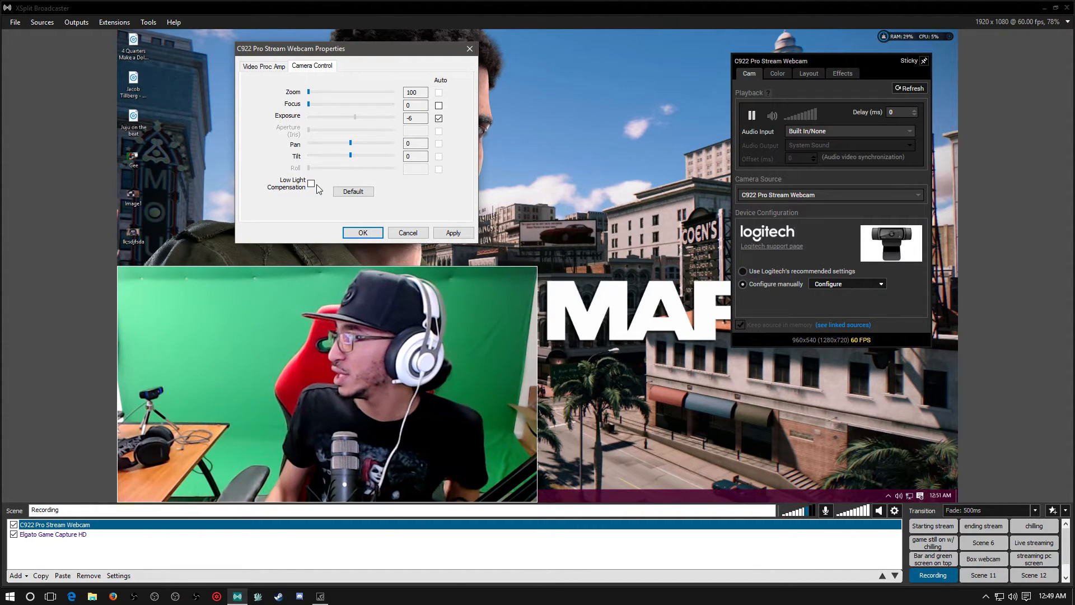
pyautogui.click(439, 118)
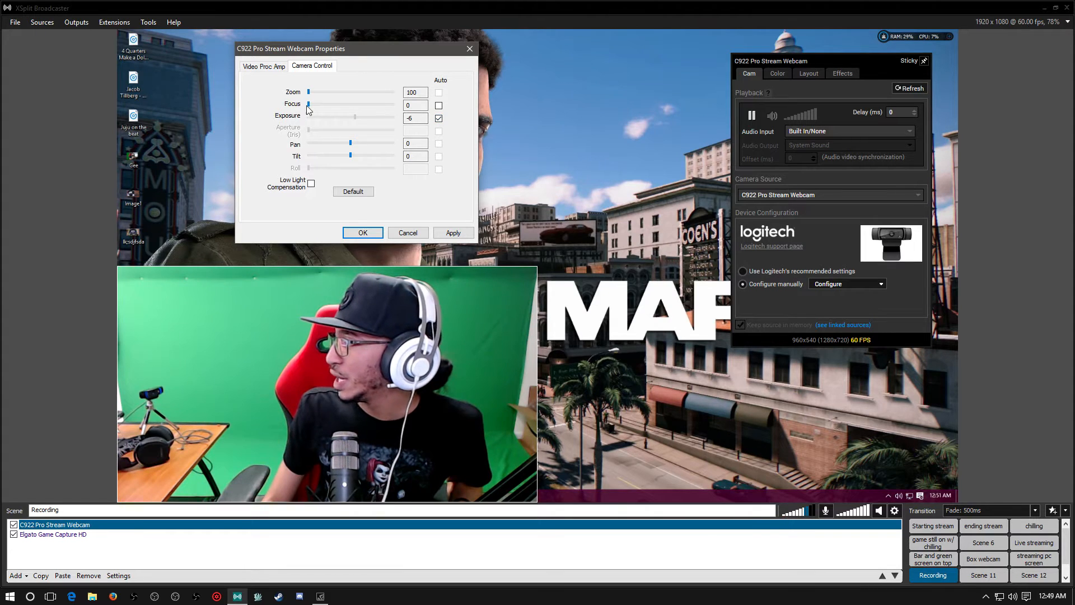
pyautogui.click(439, 117)
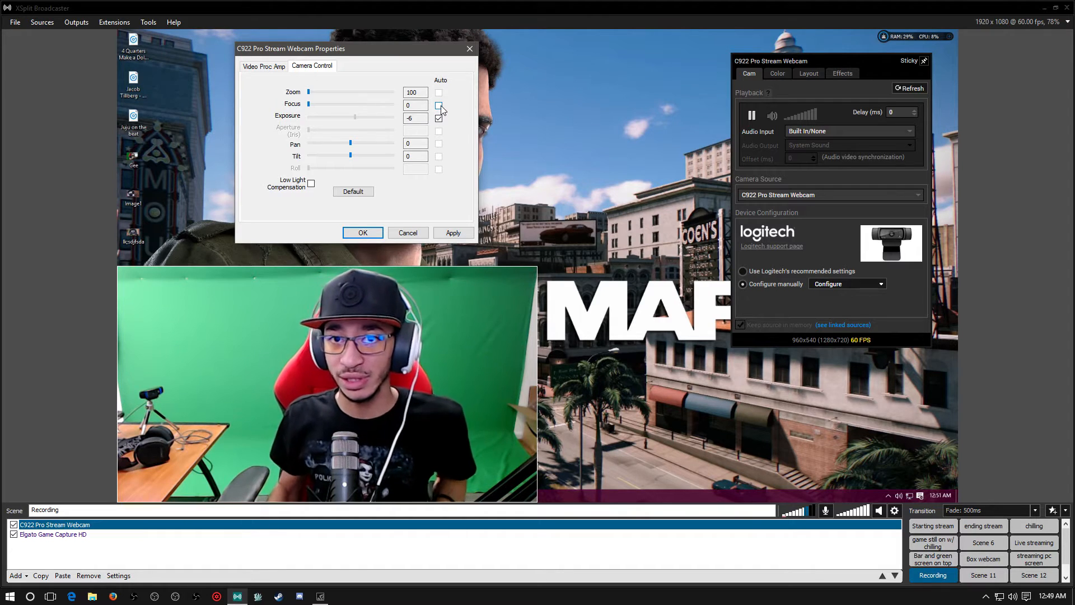
pyautogui.click(439, 106)
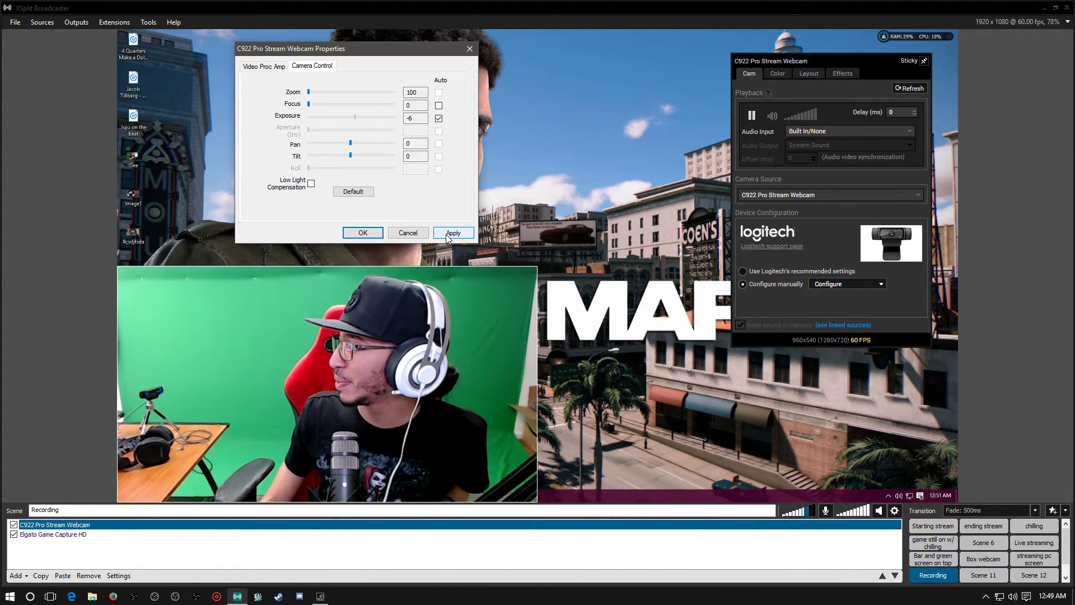
# Apply the camera control changes and confirm the webcam properties dialog.
pyautogui.click(264, 66)
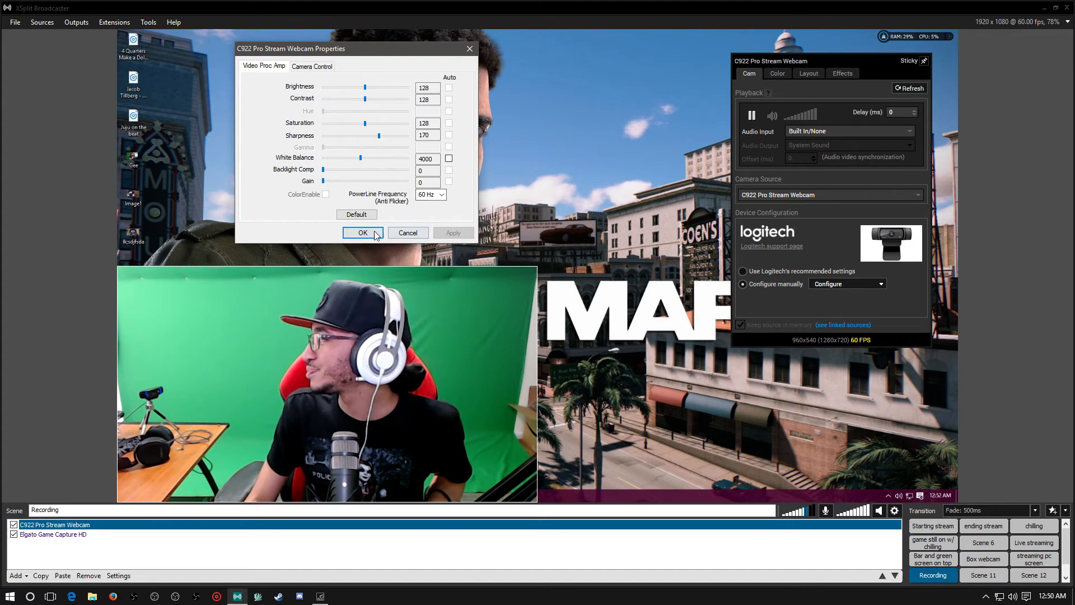
pyautogui.click(363, 233)
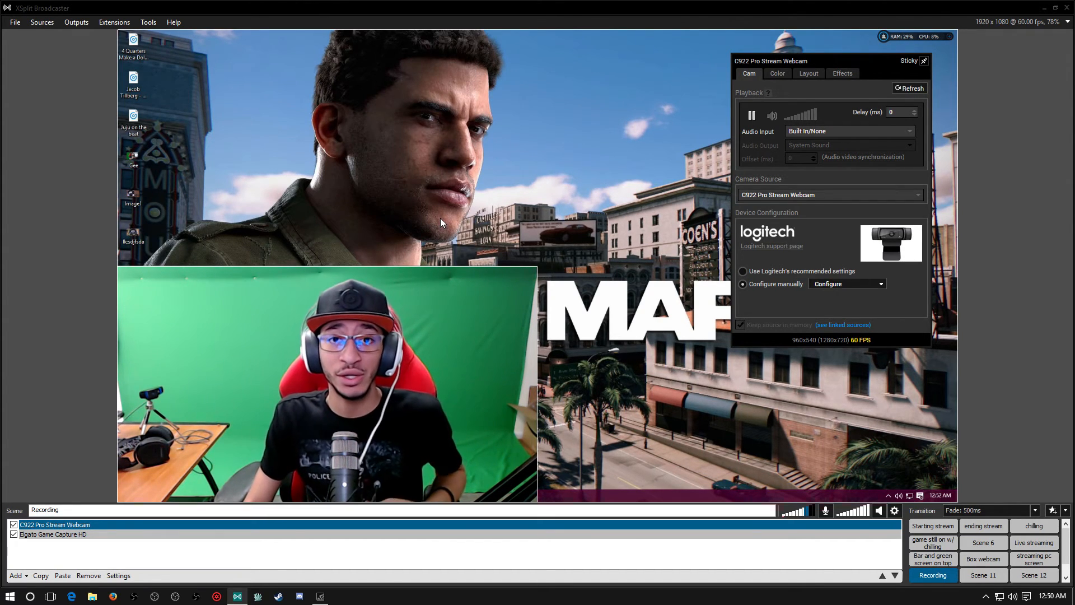